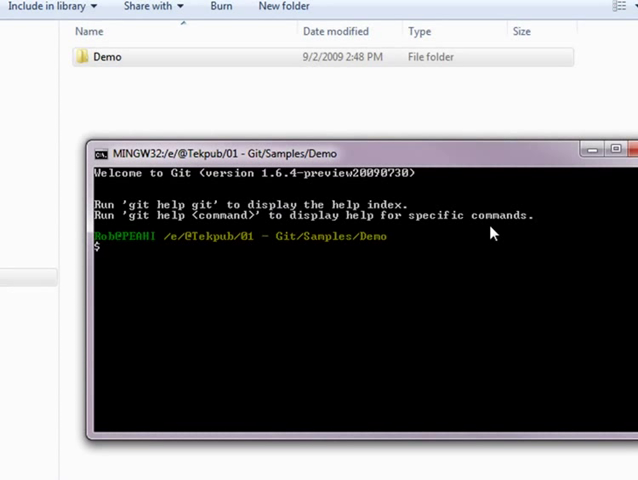
Step: Run git init in Git Bash to create an empty repository in Demo
text(git in)
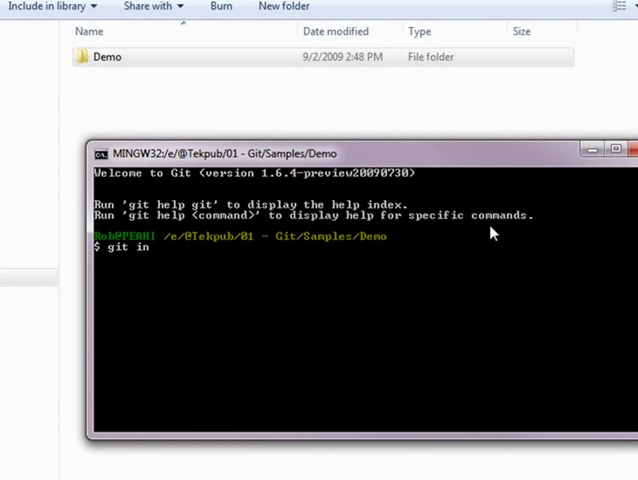
text(it)
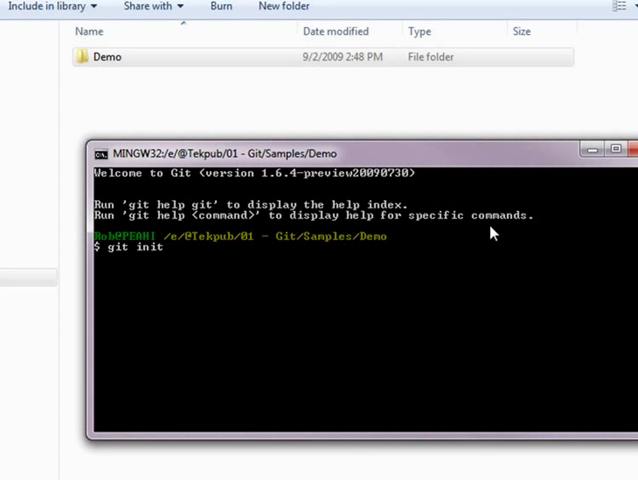
key(Return)
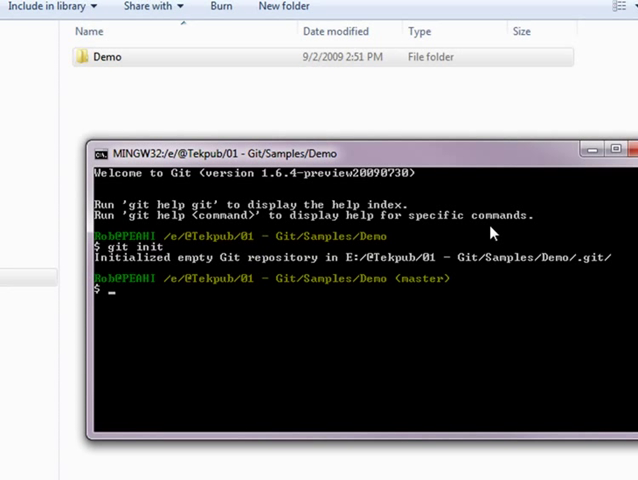
mouse_move(400, 280)
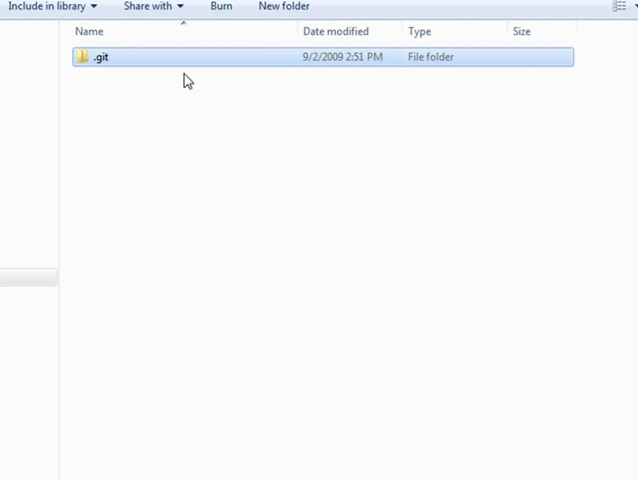
mouse_move(197, 119)
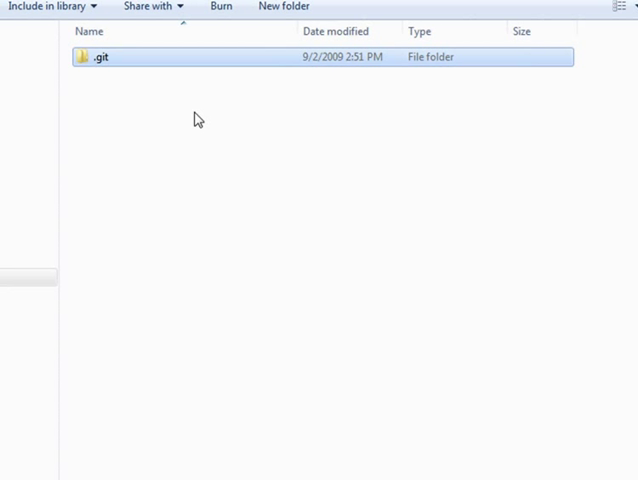
double_click(101, 57)
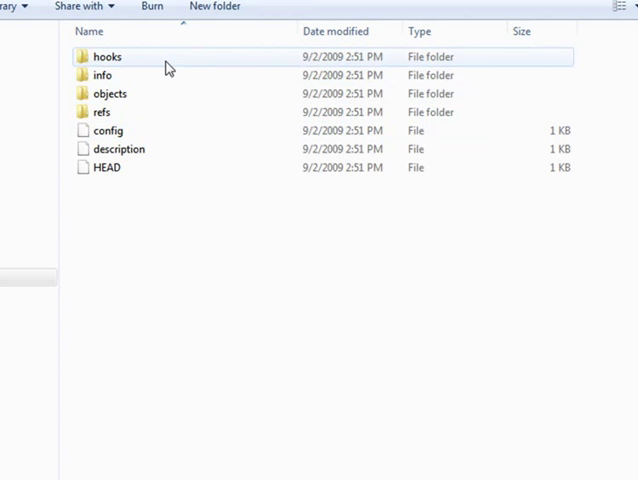
mouse_move(220, 228)
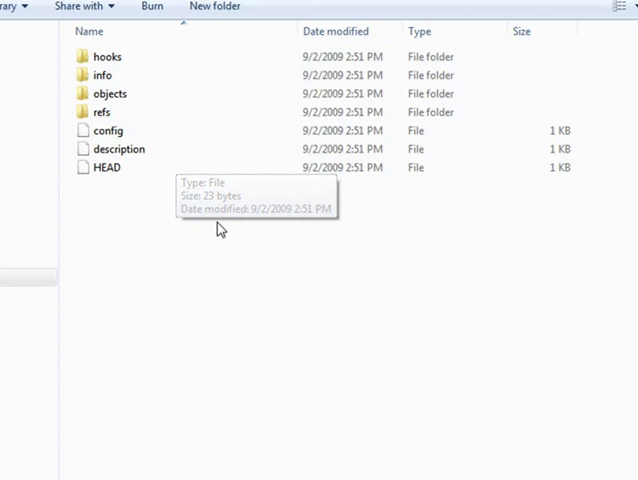
mouse_move(200, 93)
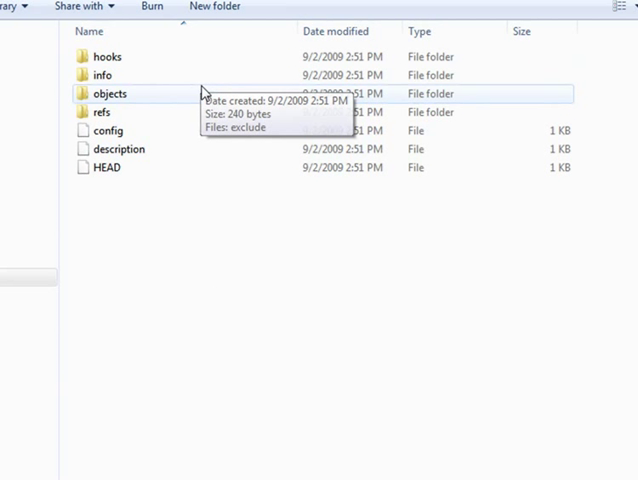
mouse_move(164, 62)
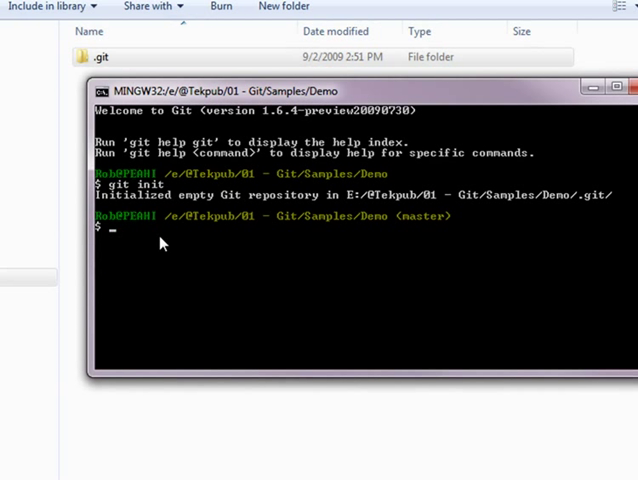
Step: Open a new README in Notepad from Git Bash and write 'Hello world'
text(notepad)
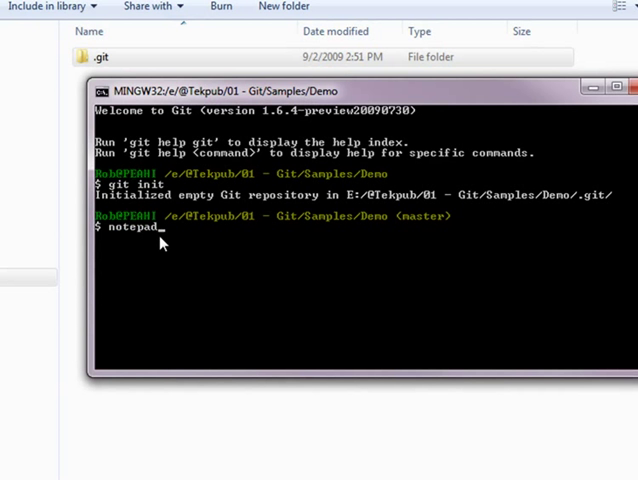
text(README)
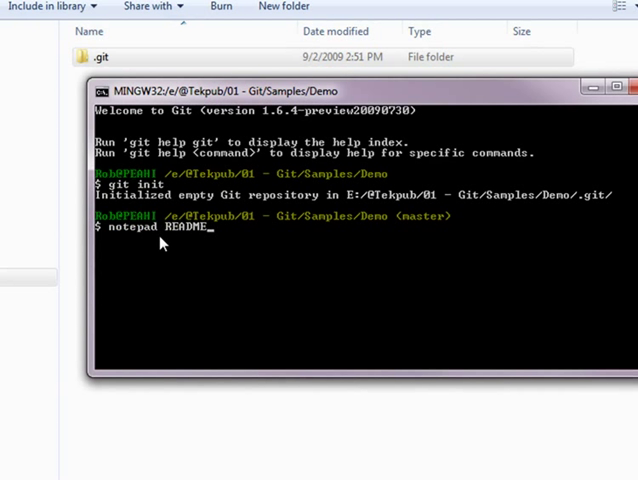
key(Return)
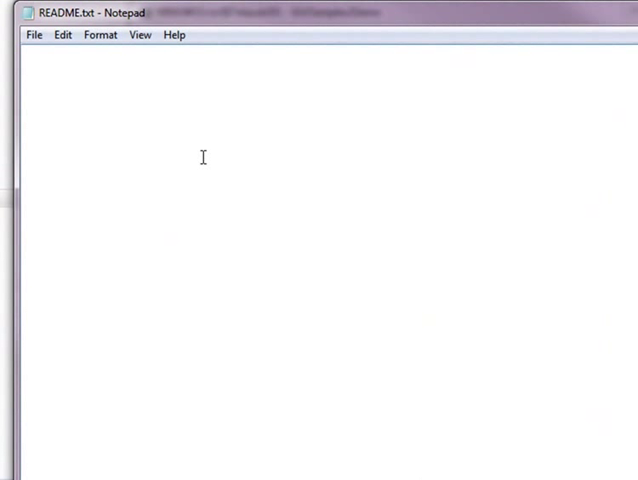
text(Hello wo)
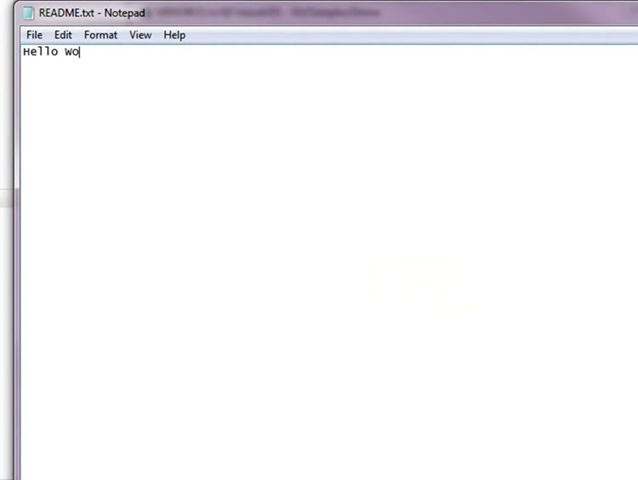
text(rld)
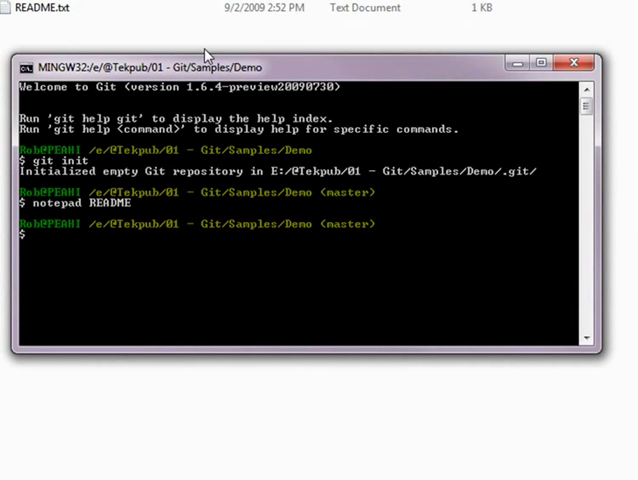
Step: Run git status in Git Bash to check the repository
text(g)
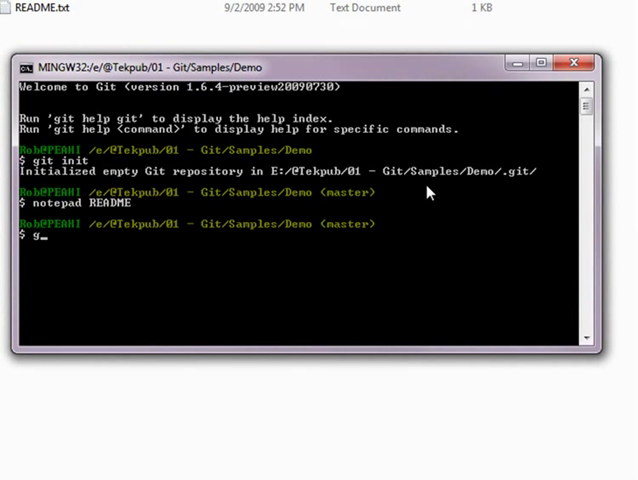
text(it status)
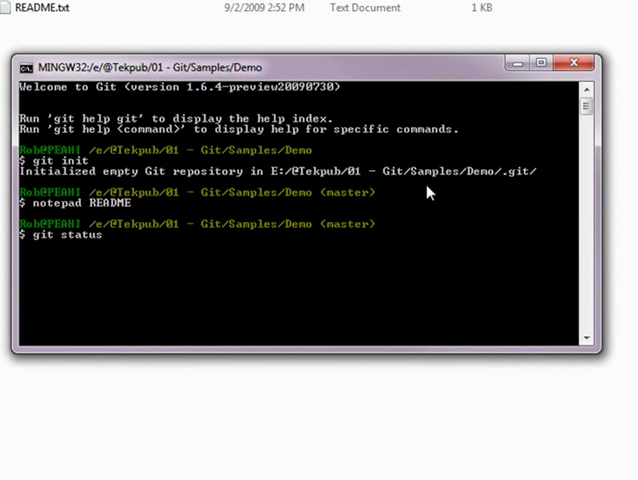
key(Return)
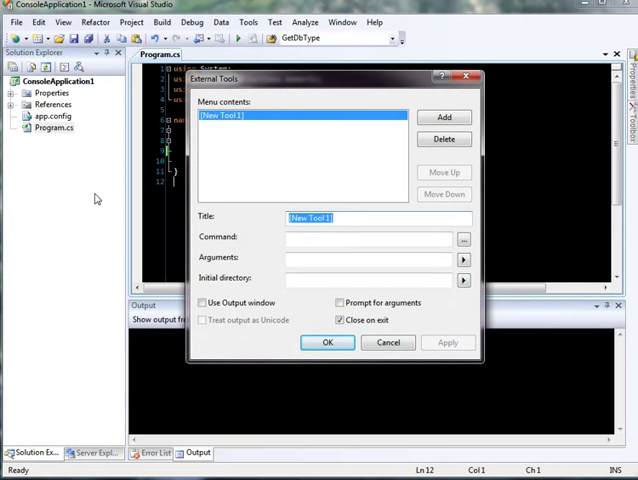
Step: Define the Console tool using C:\Windows\SysWOW64\cmd.exe with Git sh.exe, starting in Solution Directory
text(Co)
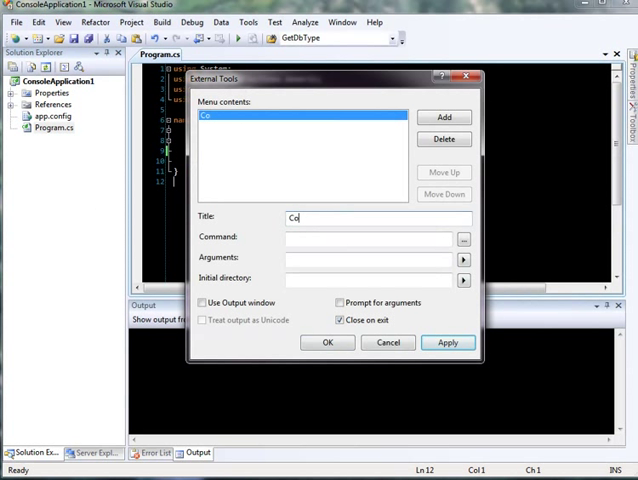
text(nsole)
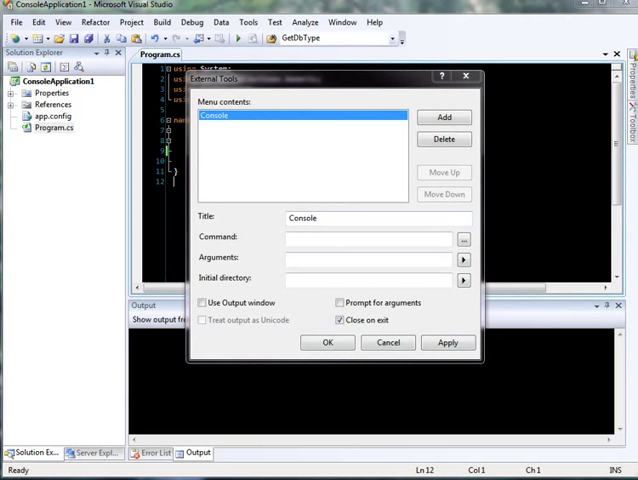
text(C:\Windows\SysWOW64\cmd.exe)
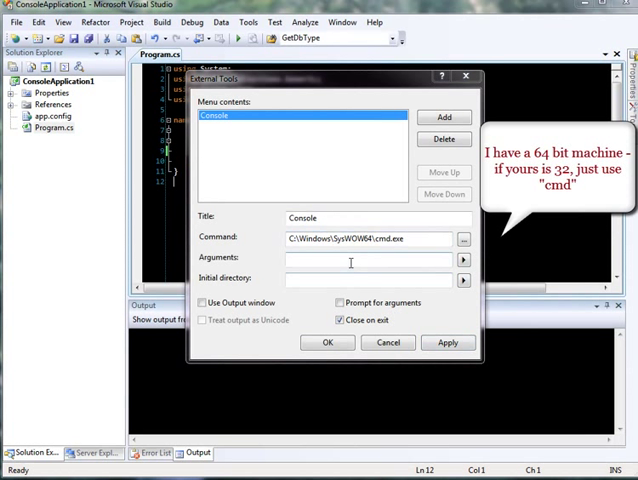
text(/c ""C:\Program Files (x86)\Git\bin\sh.exe" --log)
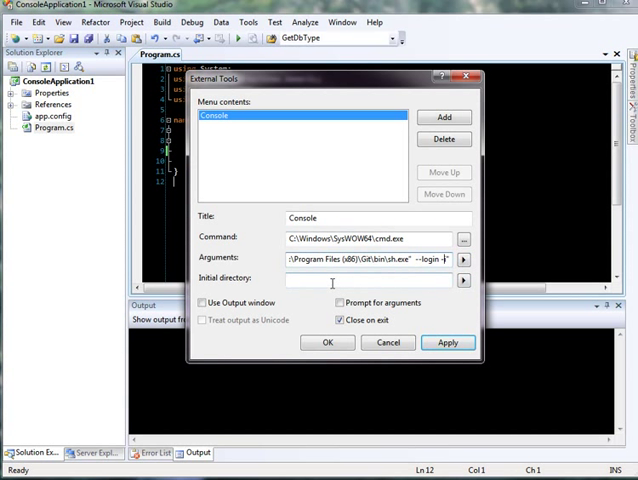
click(461, 279)
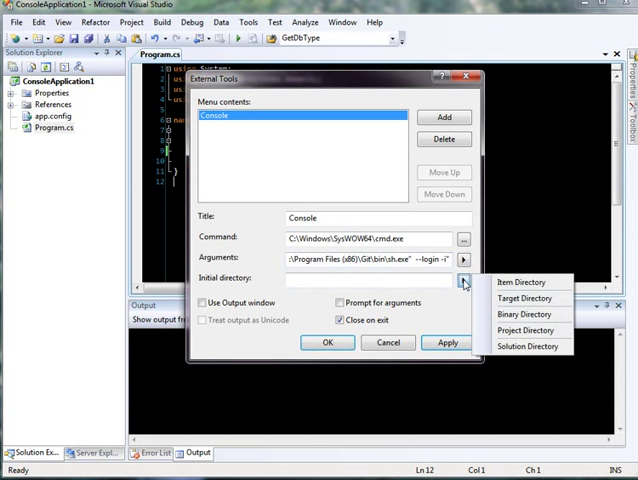
click(531, 346)
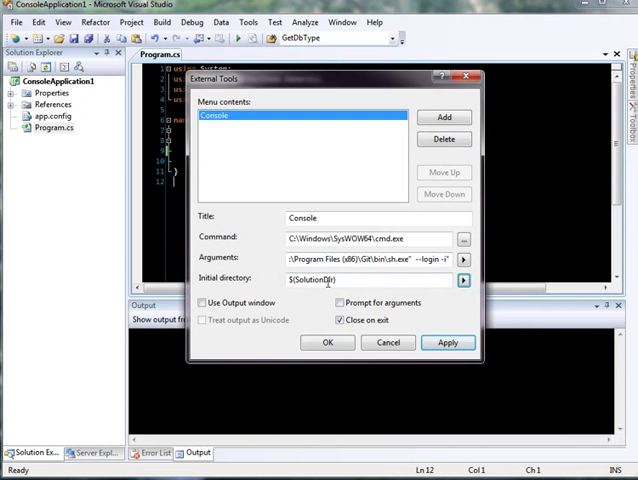
click(327, 342)
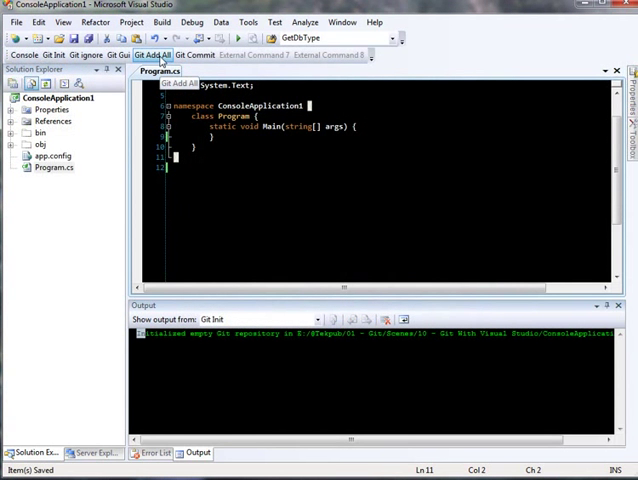
Step: Stage everything with Git Add All and commit with the message 'Initial Load'
click(148, 55)
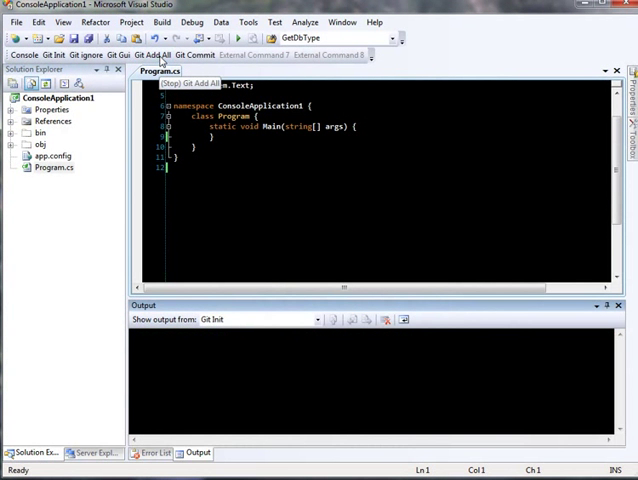
click(155, 54)
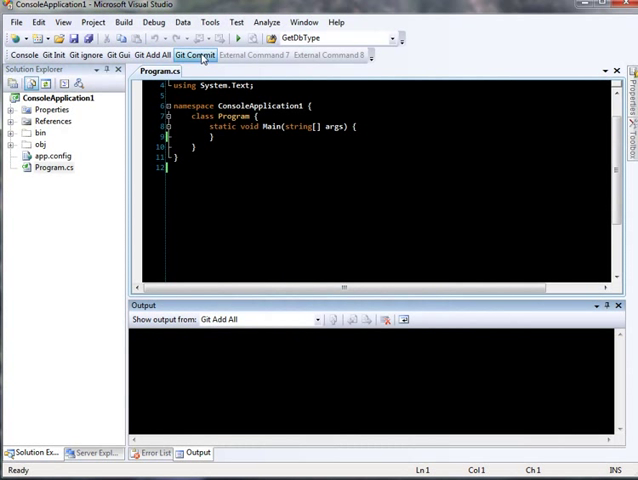
click(195, 55)
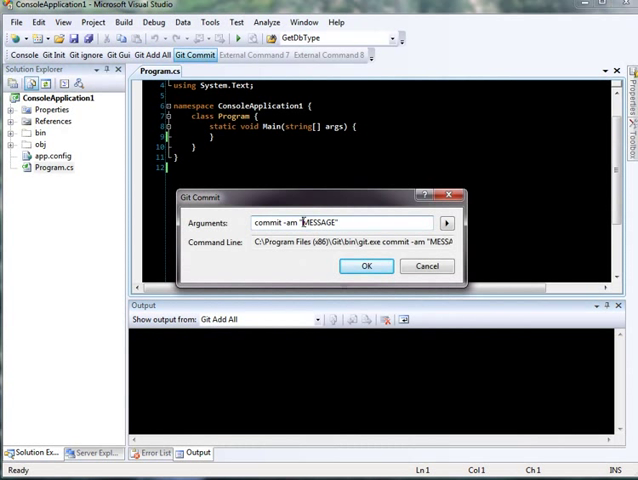
text(In)
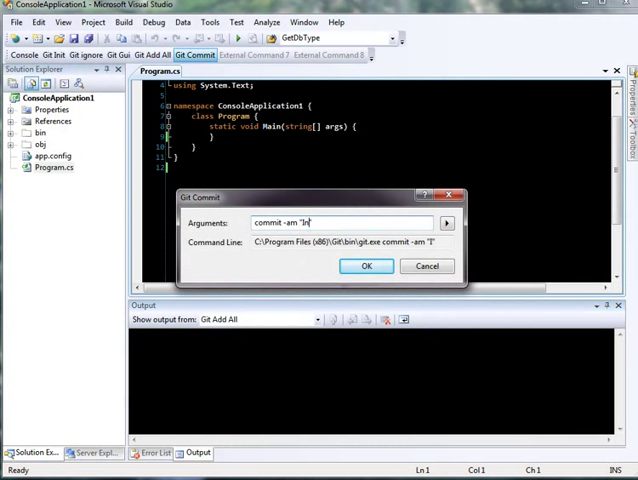
text(itial Load")
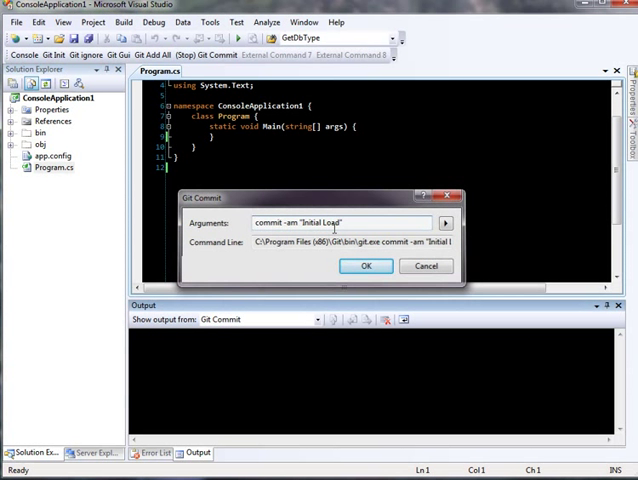
click(366, 266)
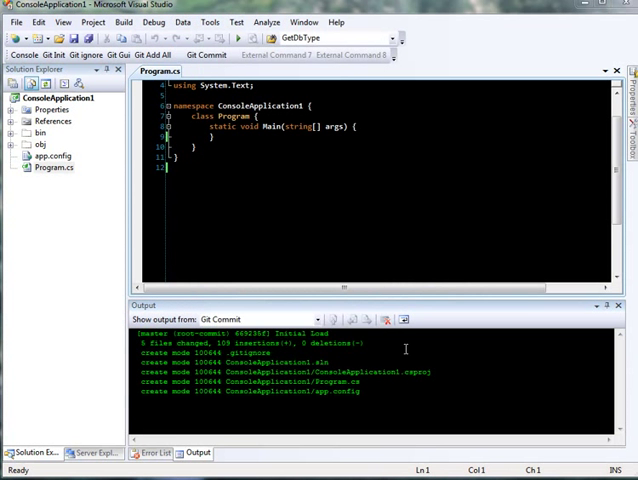
Step: Save a new Status external tool with the argument 'status'
click(487, 204)
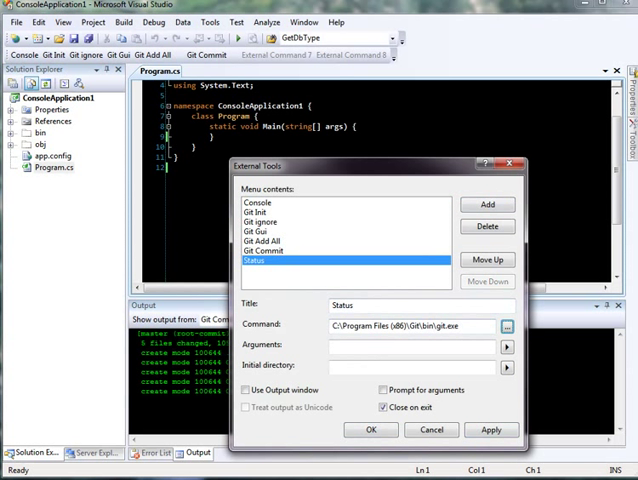
text(stat)
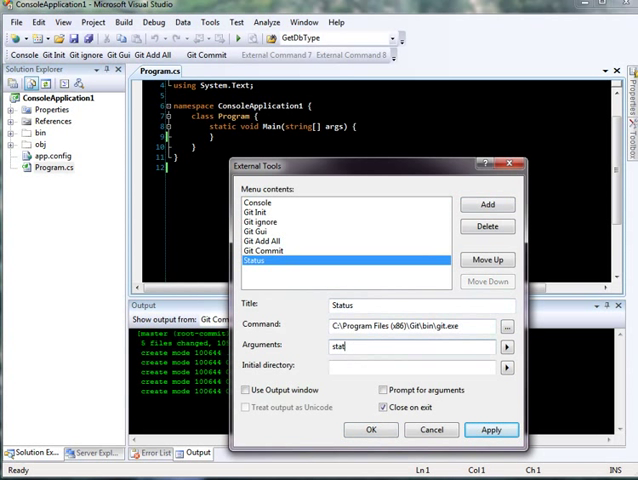
text(us)
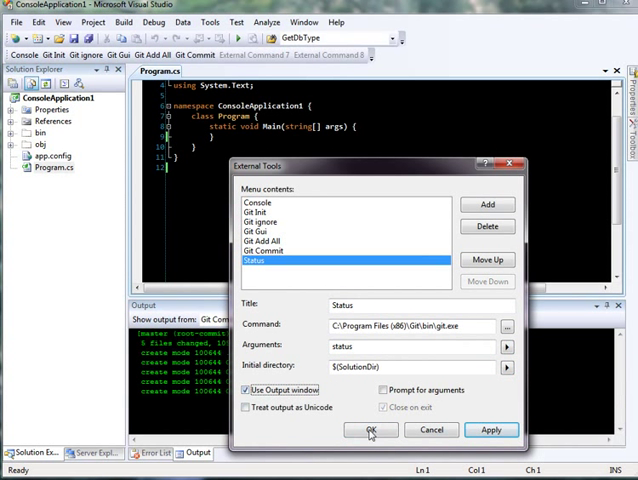
click(369, 429)
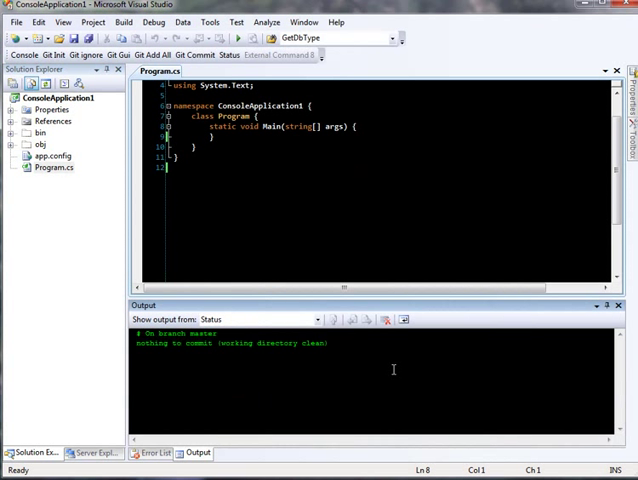
mouse_move(374, 380)
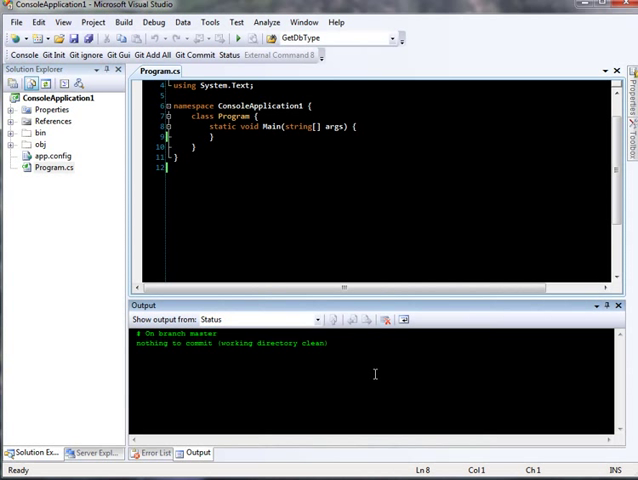
mouse_move(384, 373)
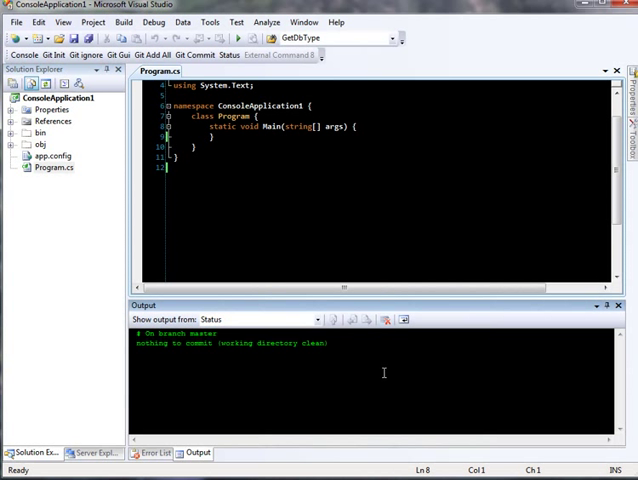
mouse_move(383, 362)
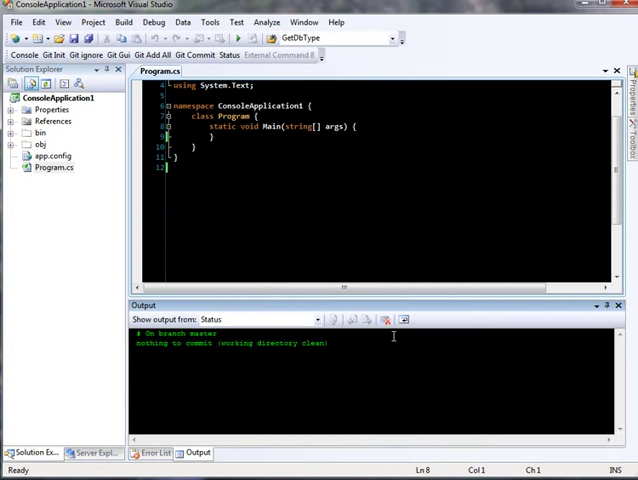
mouse_move(279, 55)
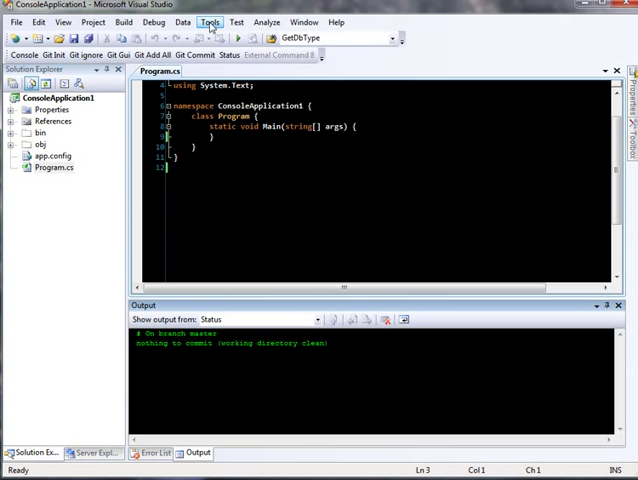
Step: Add a Gitk external tool with arguments '--all' and a solution starting folder
click(210, 22)
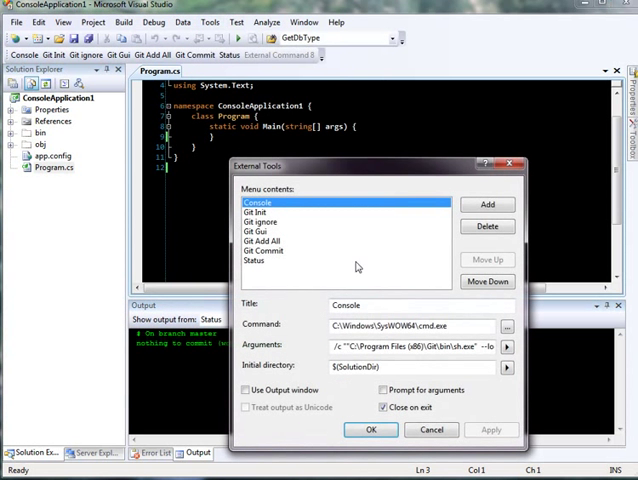
click(487, 205)
text(C:\Program Files (x86)\Git\cmd\gitk.cmd)
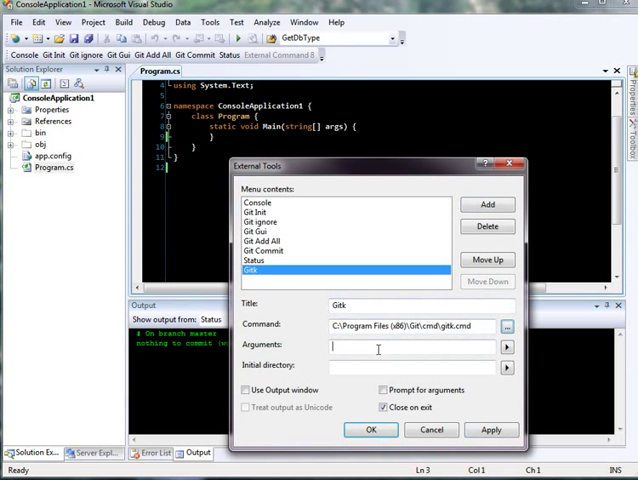
text(--all)
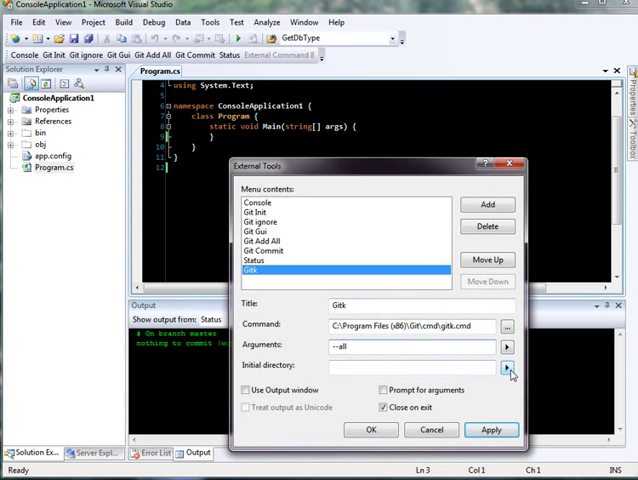
click(508, 367)
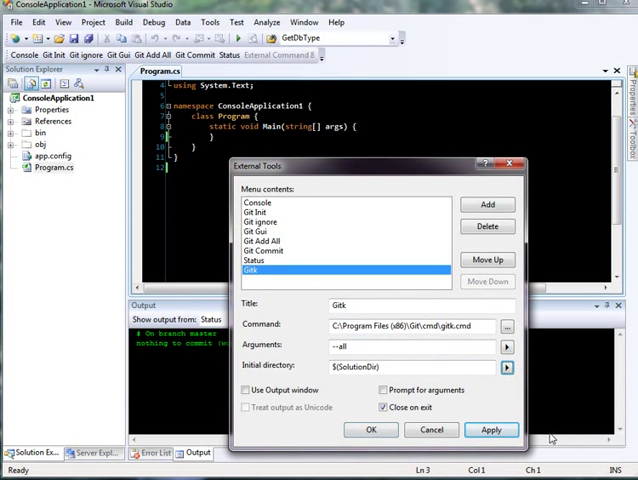
click(371, 429)
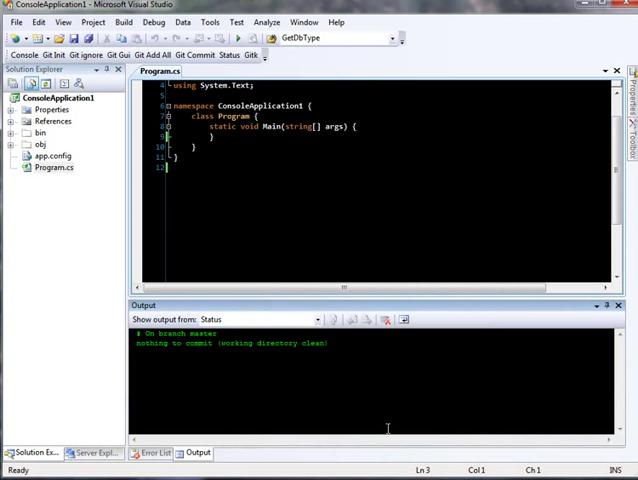